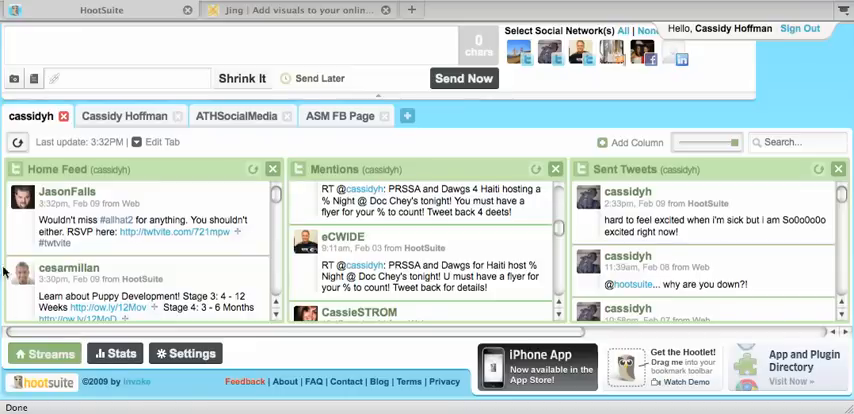
# Browse the Cassidy Hoffman and ATHSocialMedia tabs, then return to the cassidyh tab.
pyautogui.click(300, 10)
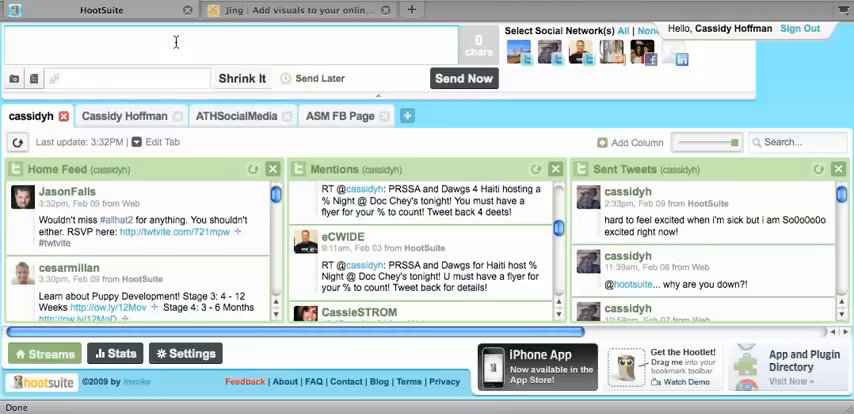
pyautogui.moveTo(640, 78)
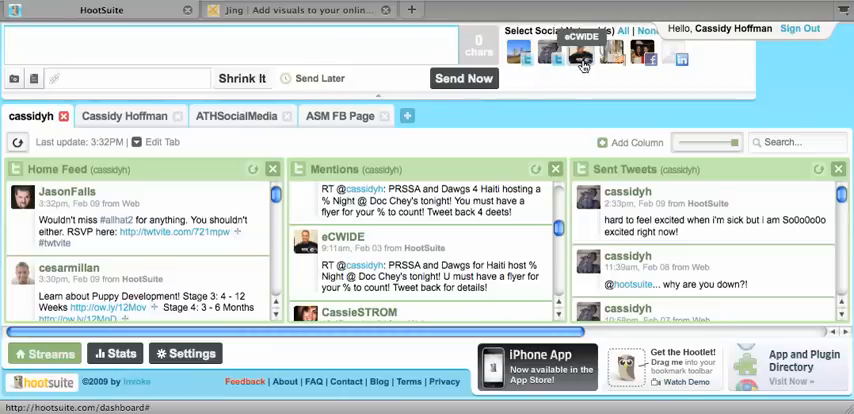
pyautogui.moveTo(636, 74)
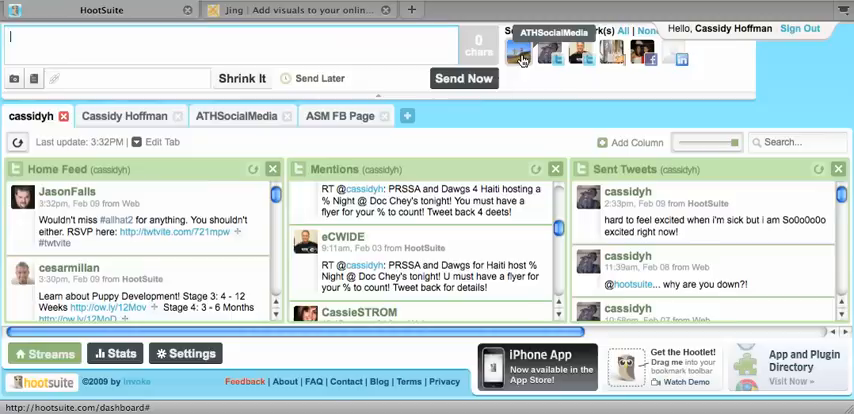
pyautogui.moveTo(550, 56)
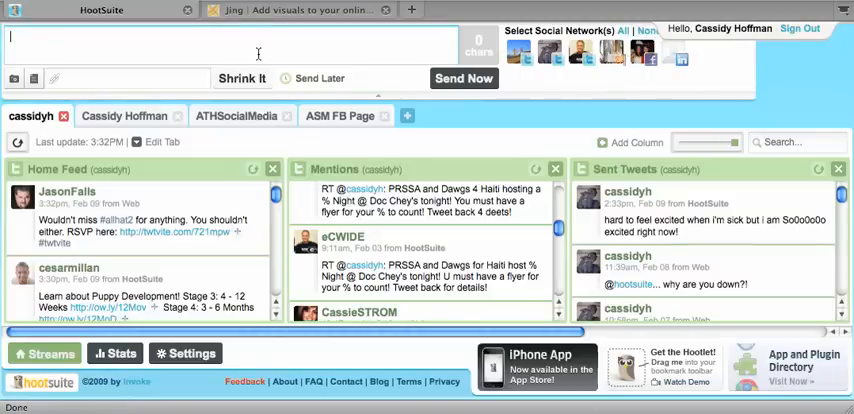
pyautogui.moveTo(584, 112)
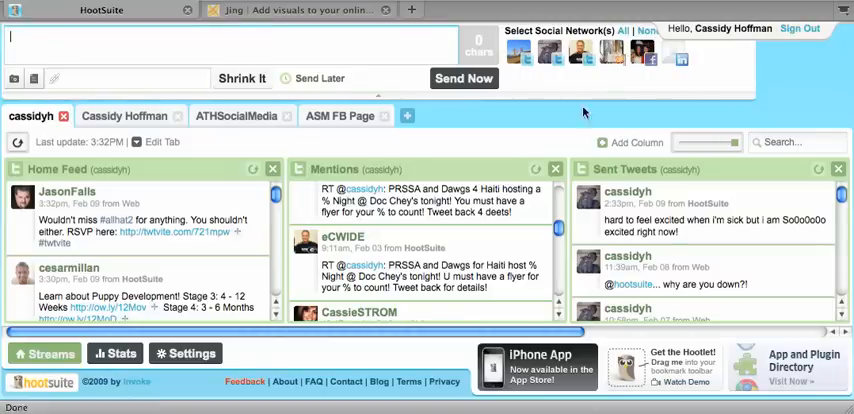
pyautogui.moveTo(408, 116)
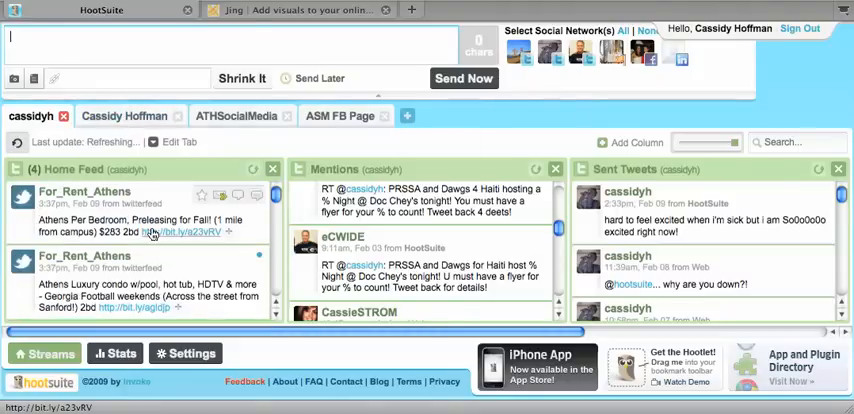
pyautogui.scroll(-3)
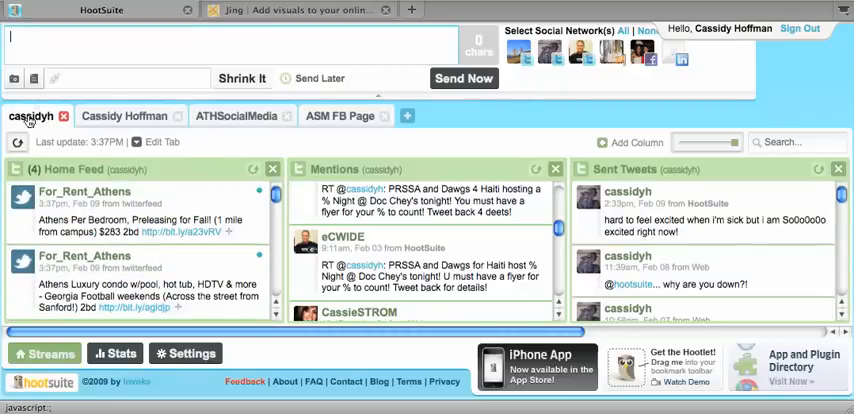
pyautogui.click(124, 116)
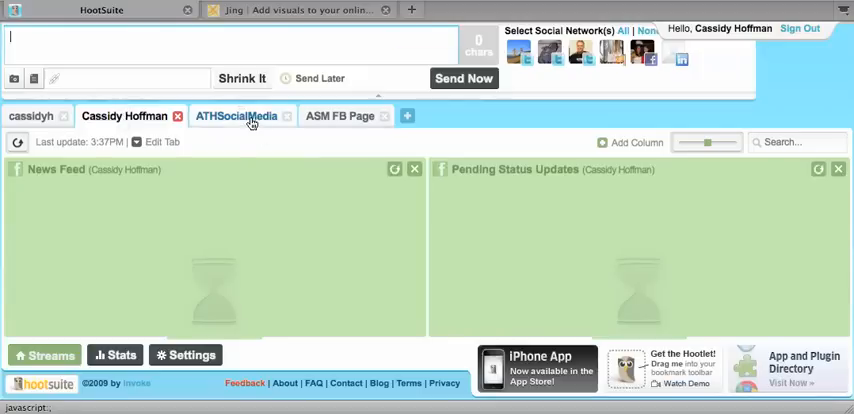
pyautogui.click(236, 116)
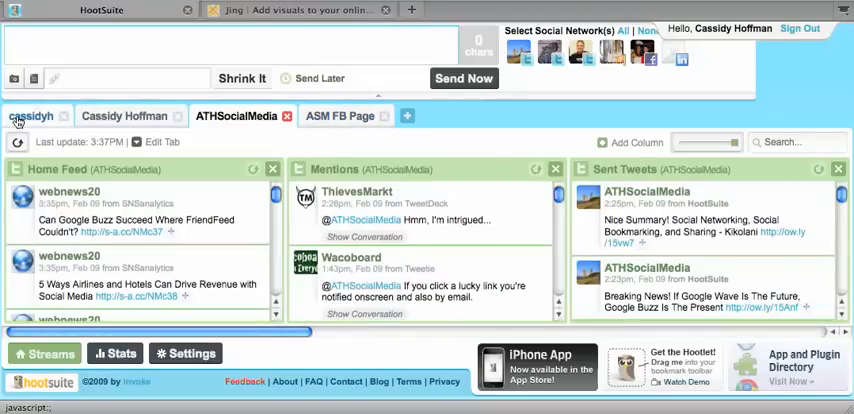
pyautogui.click(32, 116)
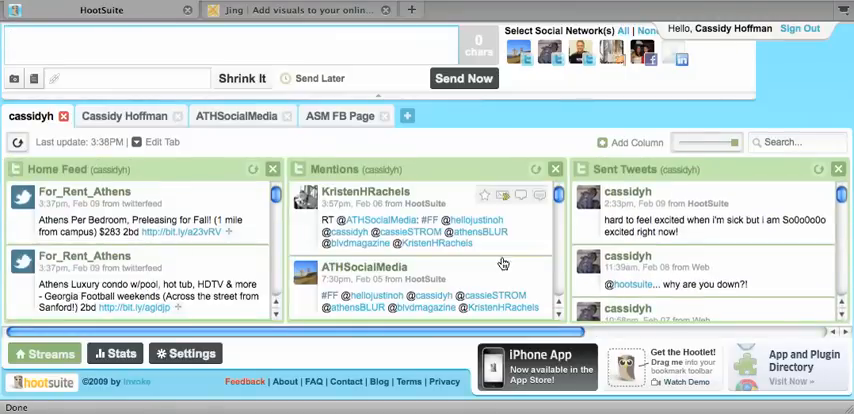
pyautogui.hscroll(3)
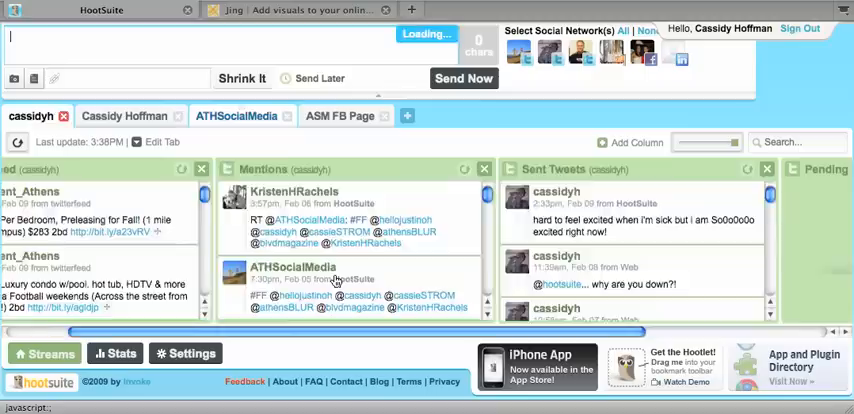
pyautogui.click(236, 116)
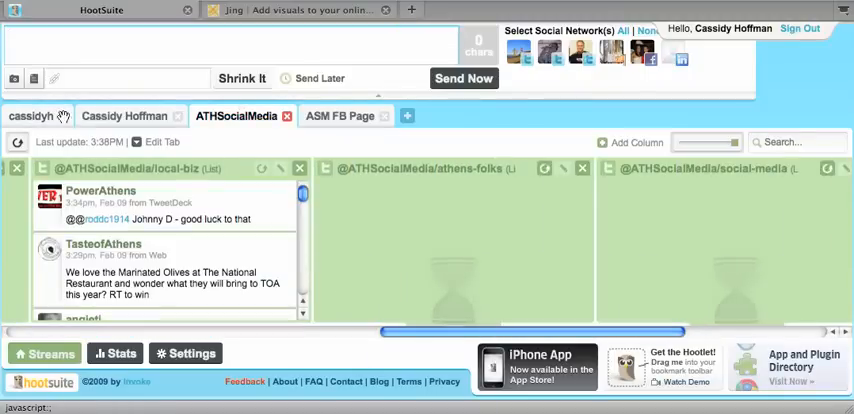
pyautogui.click(124, 116)
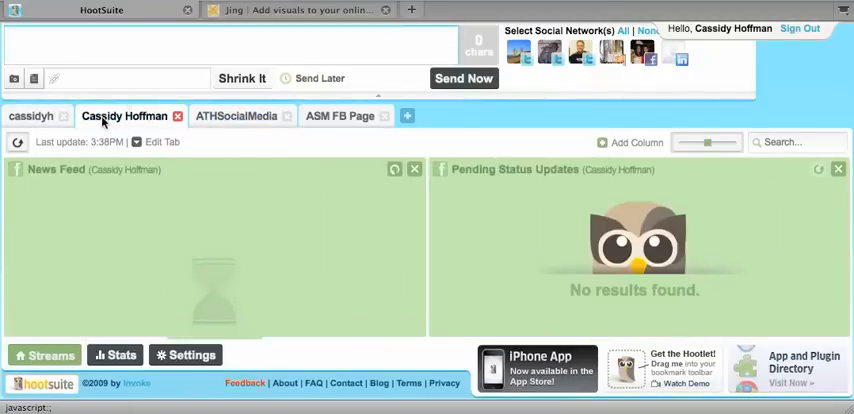
pyautogui.moveTo(408, 116)
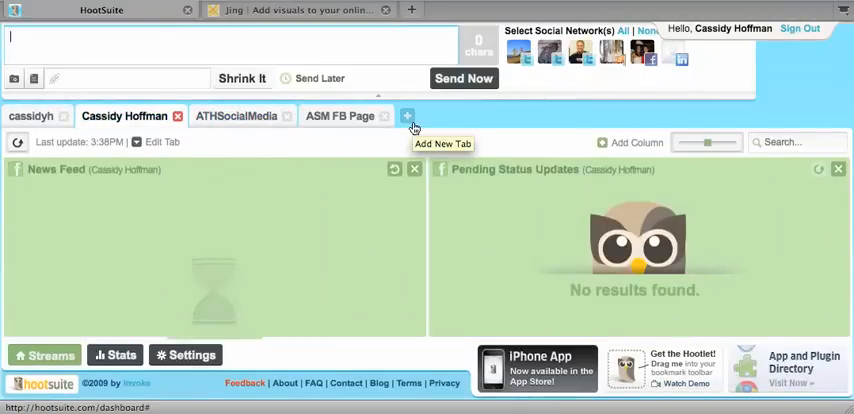
# Create a new tab named ATHSocialMedia, keeping the Every 5 minutes auto-refresh.
pyautogui.click(408, 116)
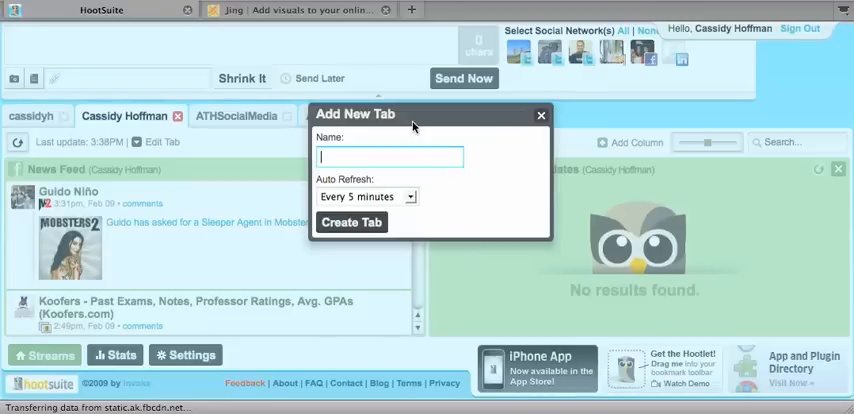
pyautogui.click(352, 222)
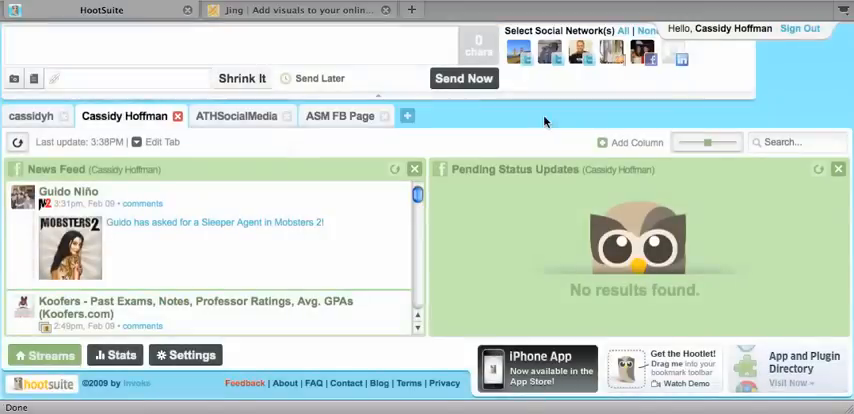
pyautogui.click(408, 116)
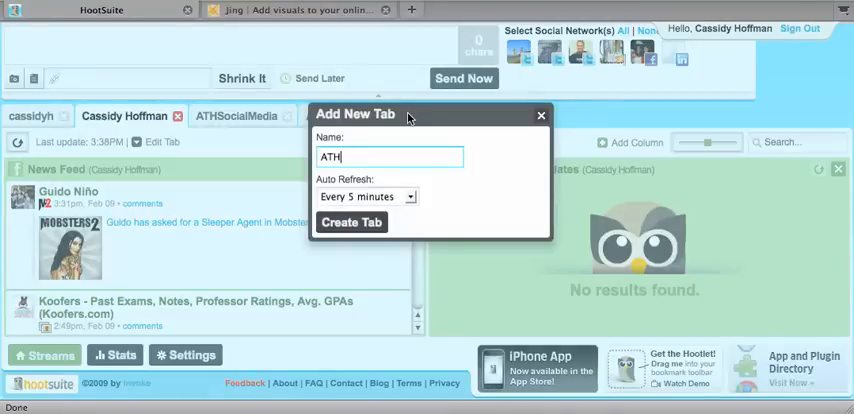
pyautogui.write('Social')
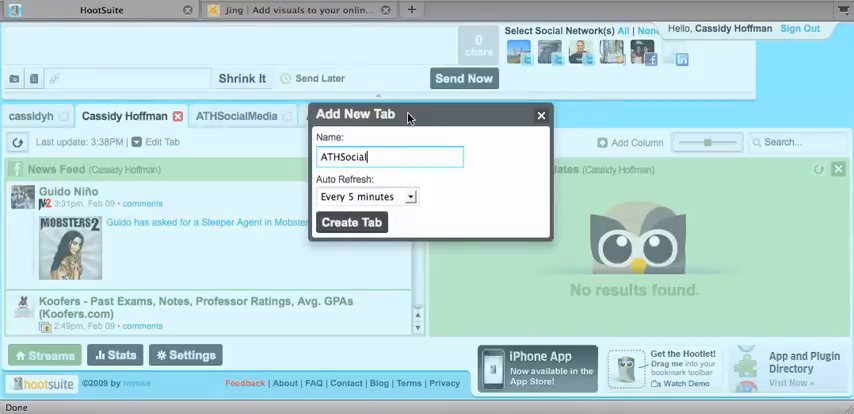
pyautogui.write('M')
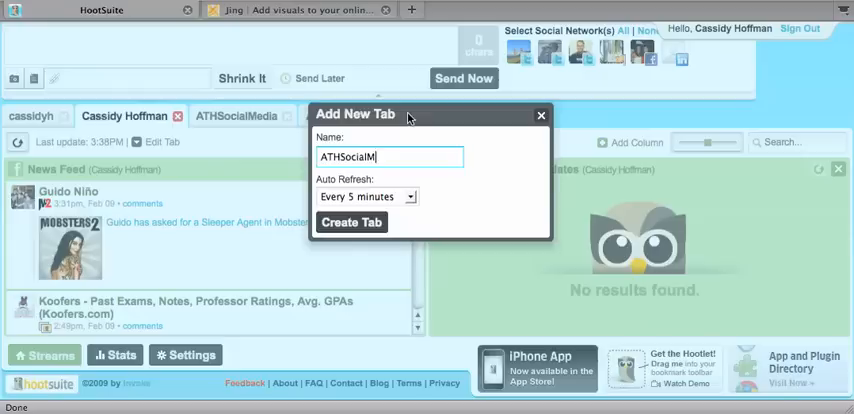
pyautogui.write('edia')
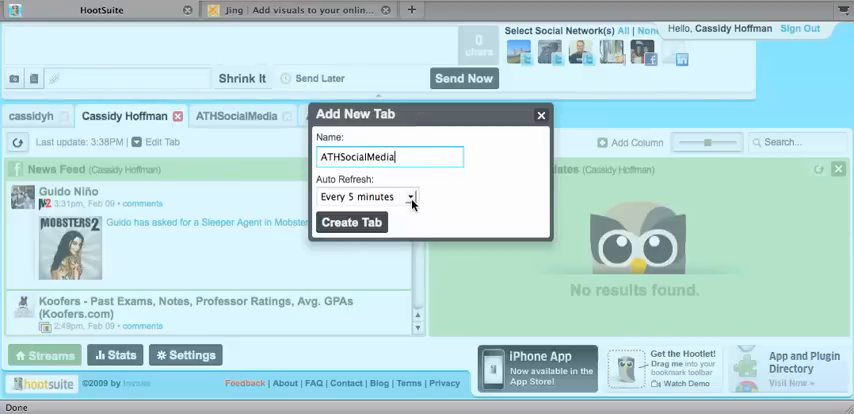
pyautogui.click(408, 196)
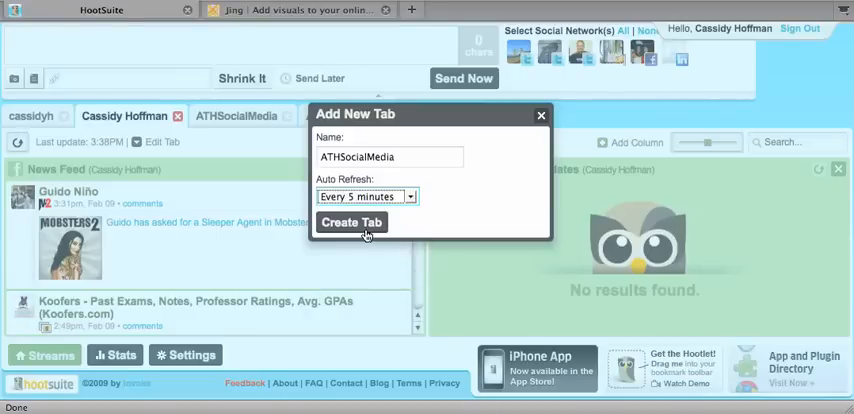
pyautogui.click(352, 222)
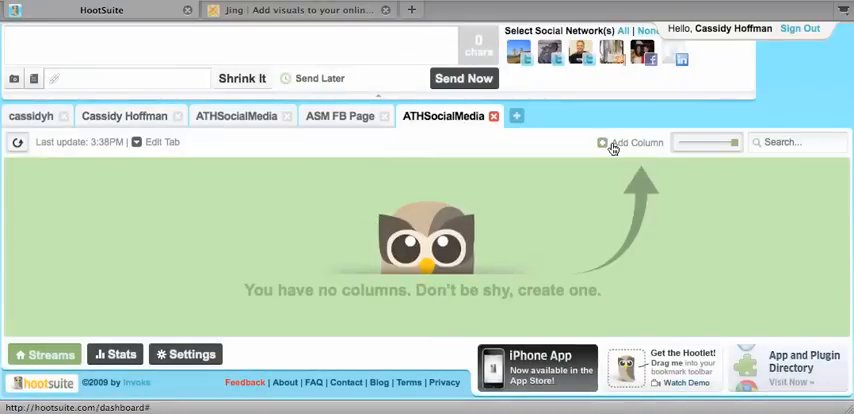
# Start a new column and settle on Twitter as its social network after trying LinkedIn and WordPress.
pyautogui.click(636, 144)
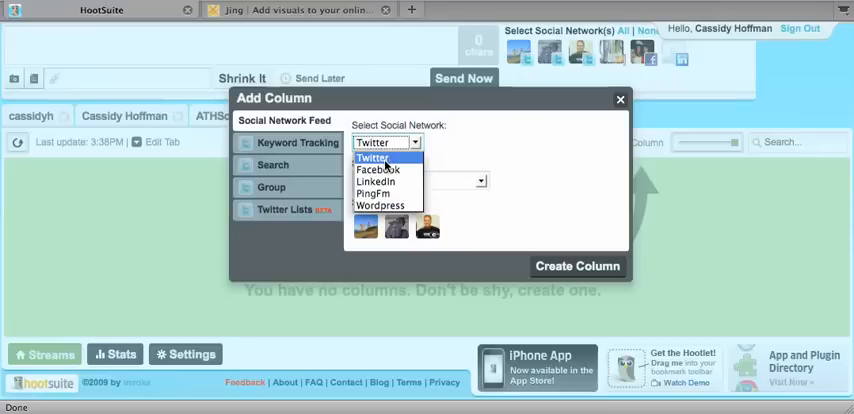
pyautogui.click(376, 168)
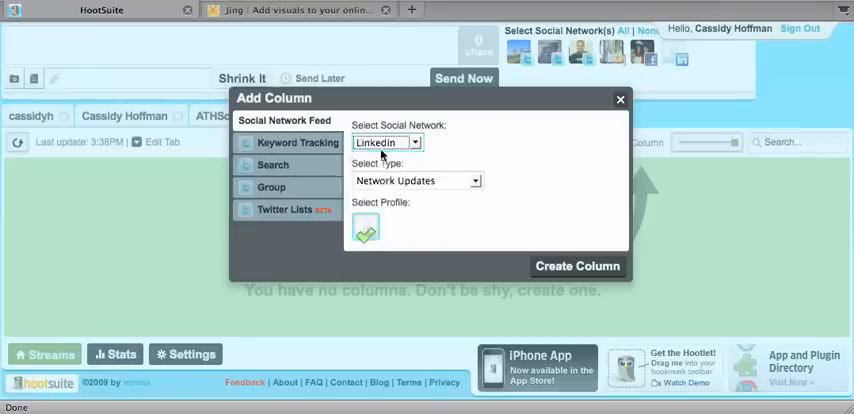
pyautogui.click(384, 142)
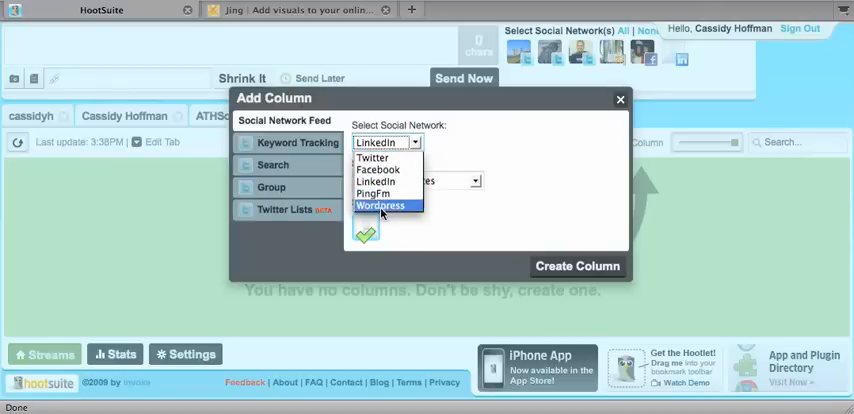
pyautogui.click(380, 204)
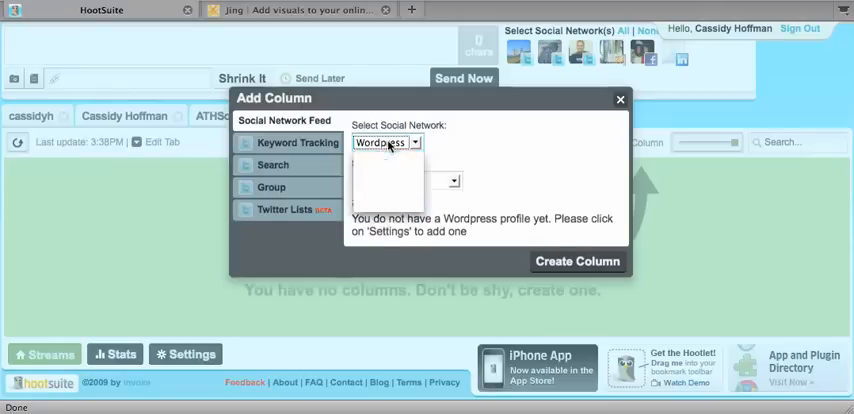
pyautogui.click(384, 142)
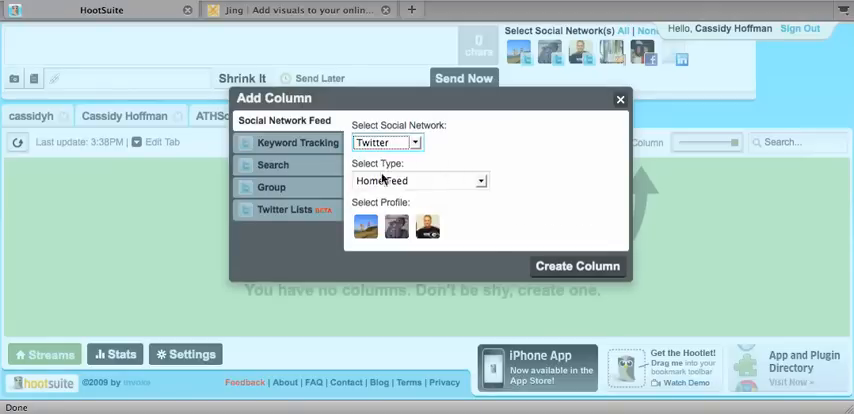
# Choose the Mentions feed type for the ATHSocialMedia profile to create the column.
pyautogui.click(418, 180)
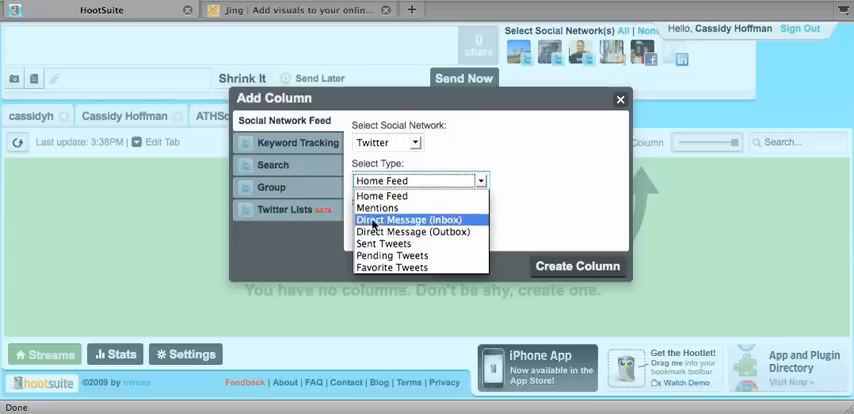
pyautogui.moveTo(384, 244)
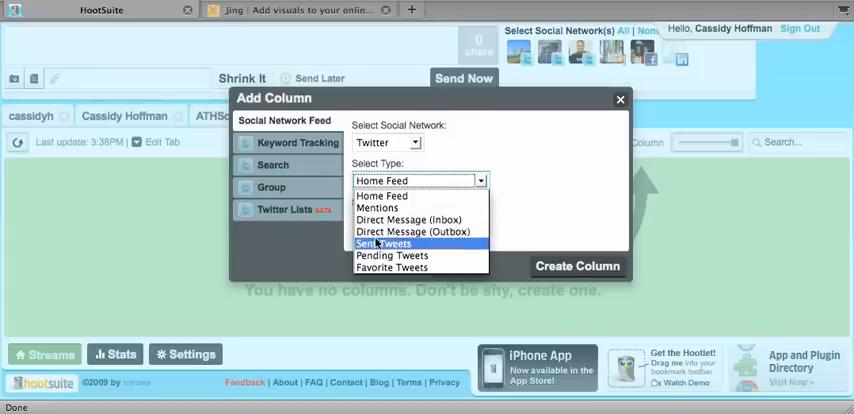
pyautogui.moveTo(392, 268)
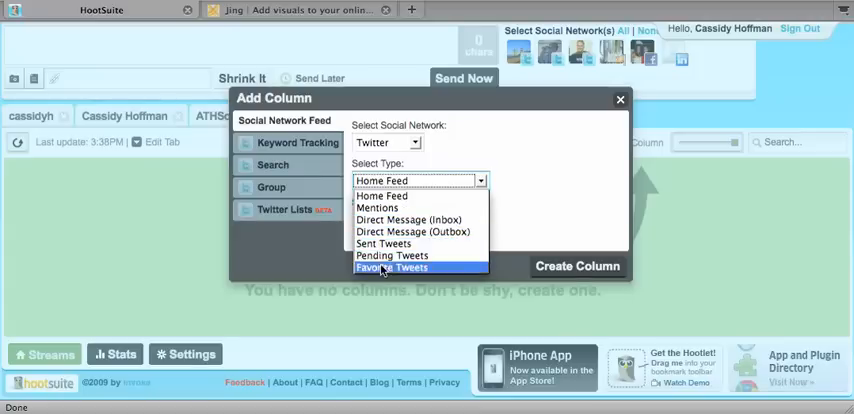
pyautogui.click(376, 208)
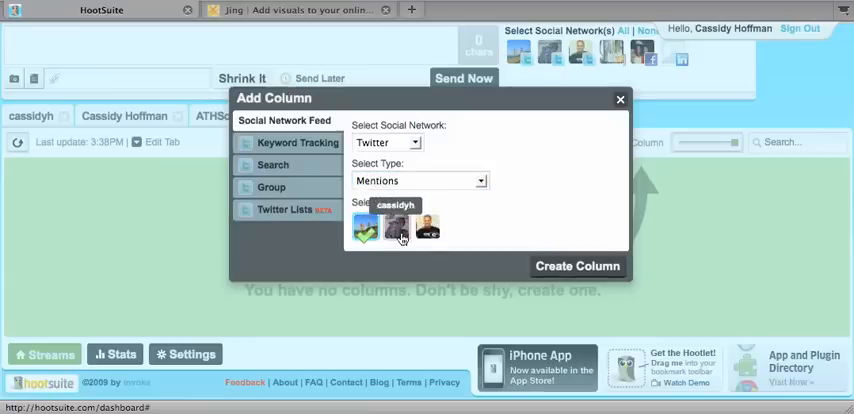
pyautogui.click(576, 264)
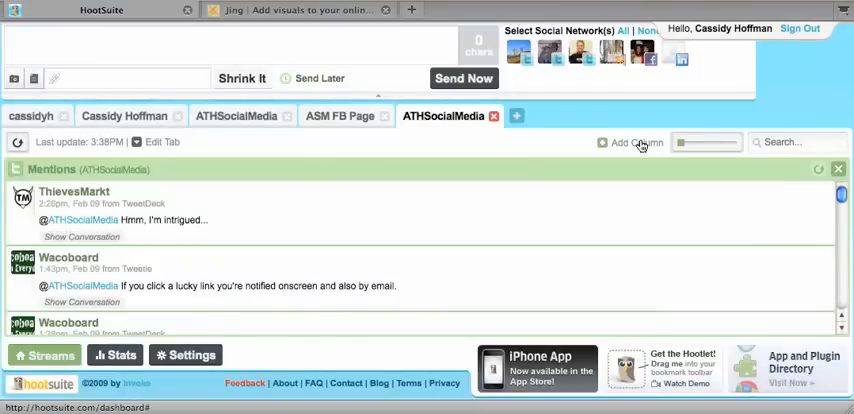
# Add a Twitter Lists column for the ATHSocialMedia profile's local-biz list.
pyautogui.click(636, 142)
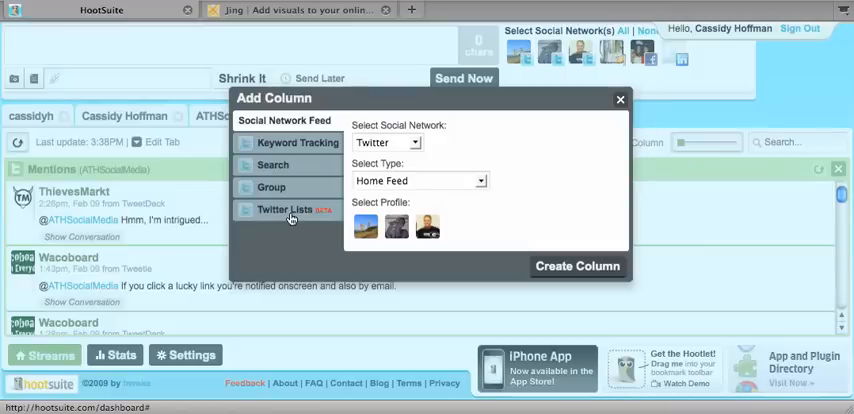
pyautogui.click(272, 188)
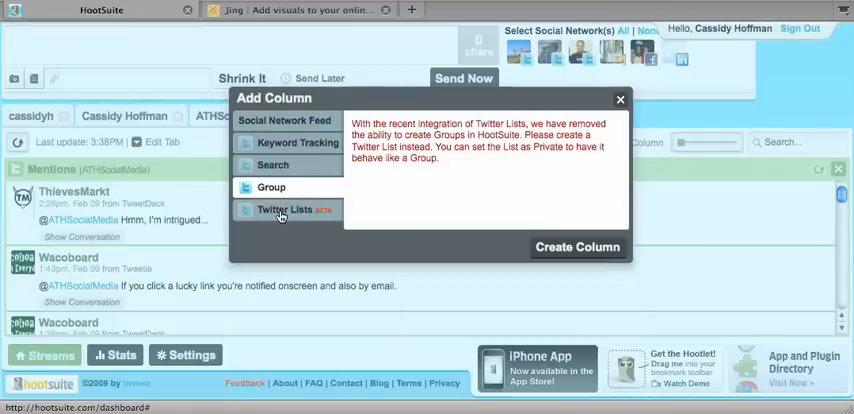
pyautogui.click(282, 208)
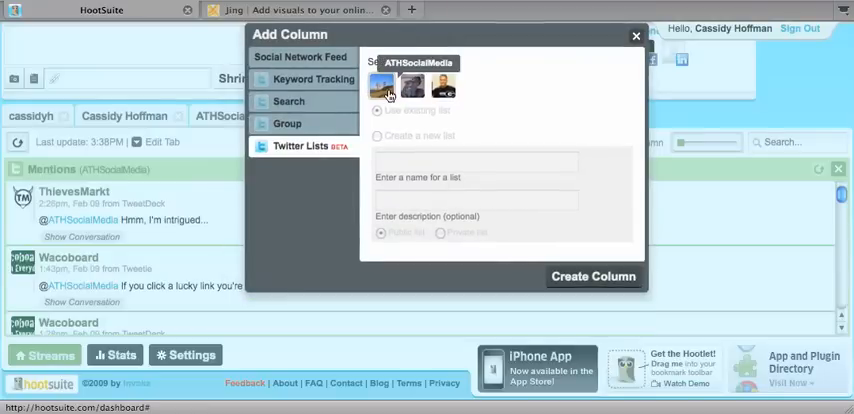
pyautogui.click(378, 108)
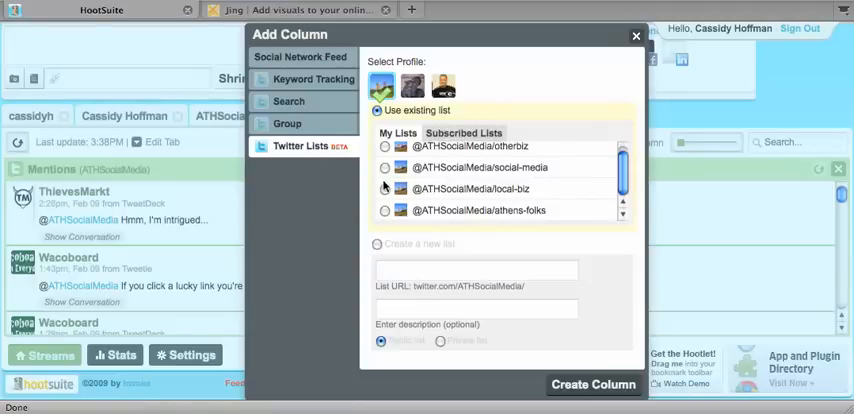
pyautogui.click(384, 188)
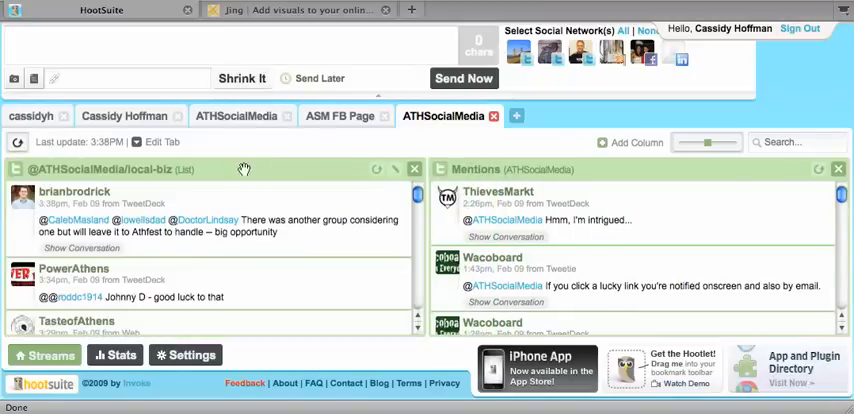
pyautogui.click(604, 142)
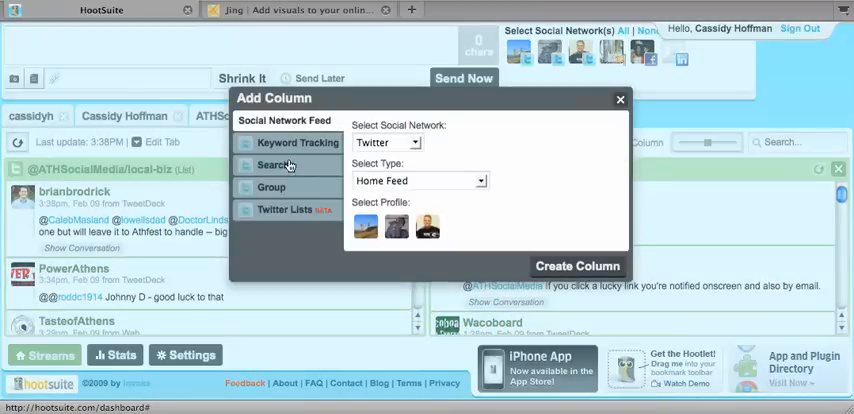
# In Add Column, glance at the Search form and settle on Keyword Tracking as the feed type.
pyautogui.click(296, 142)
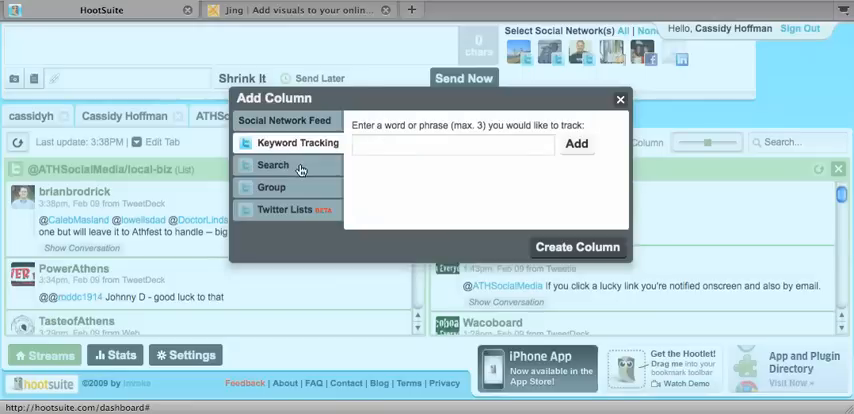
pyautogui.click(272, 164)
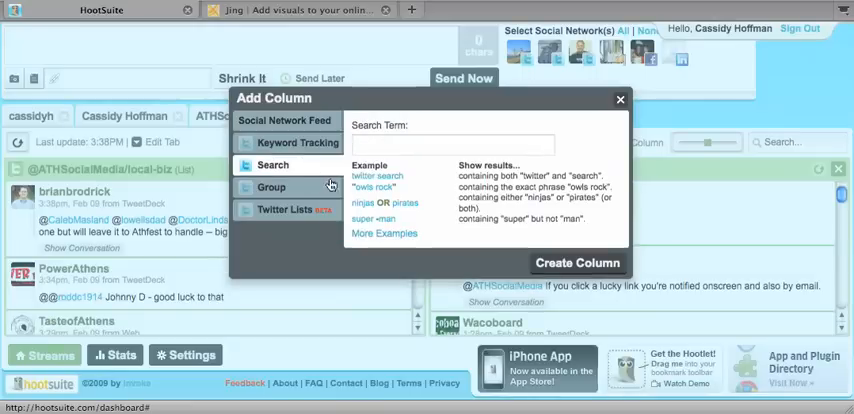
pyautogui.moveTo(298, 164)
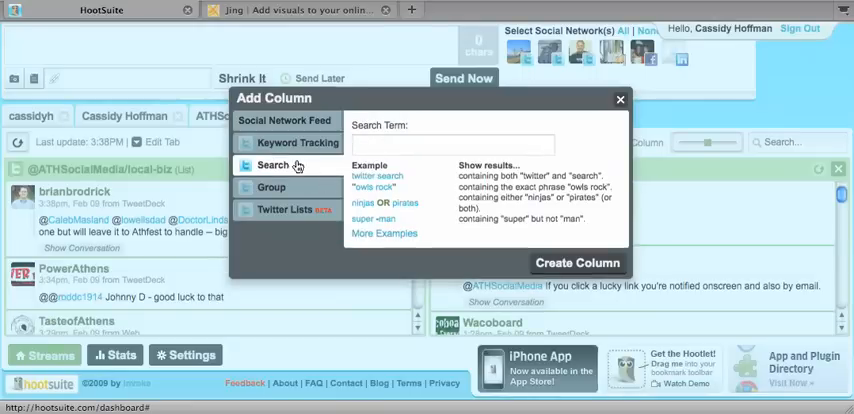
pyautogui.click(452, 144)
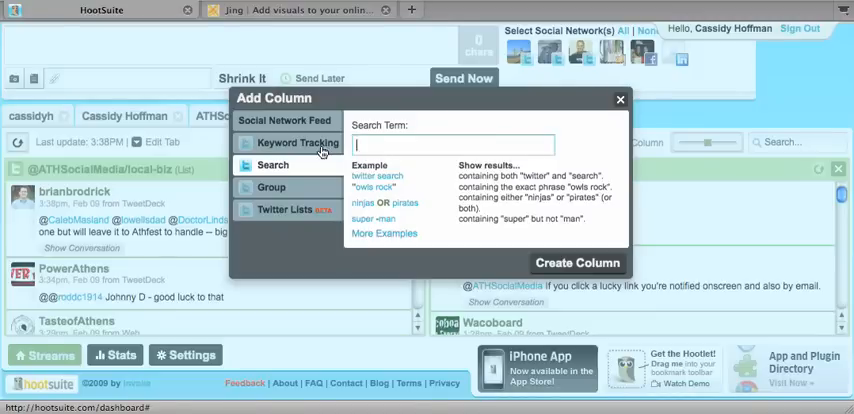
pyautogui.click(296, 142)
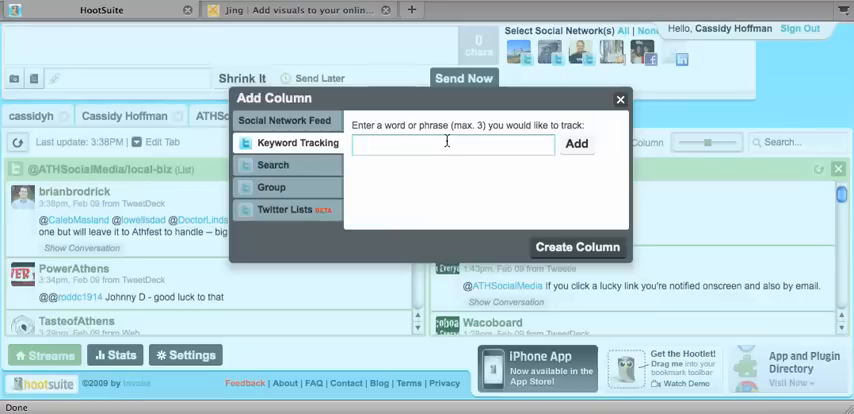
# Add wordpress and wordpress blogs as tracked keywords.
pyautogui.click(452, 144)
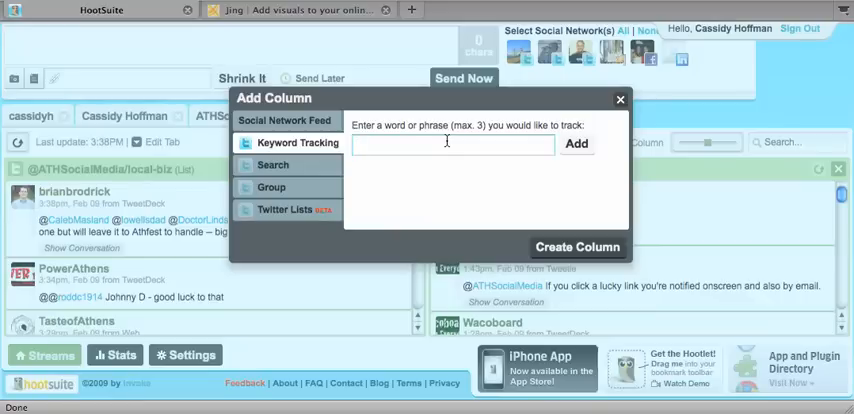
pyautogui.write('wordpr')
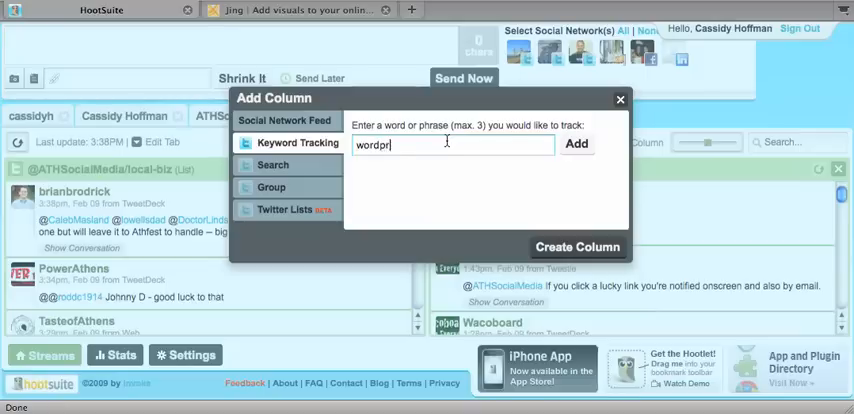
pyautogui.click(576, 144)
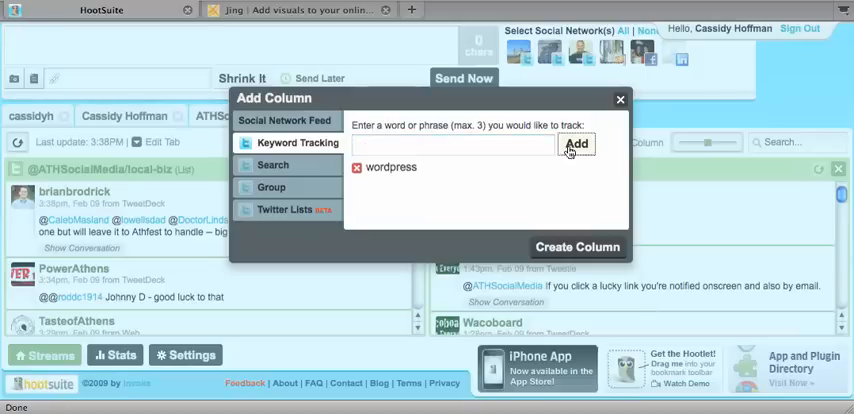
pyautogui.write('wordpress bi')
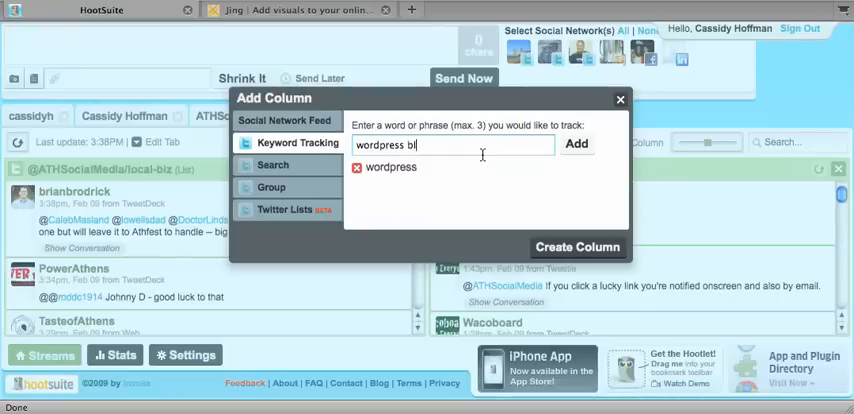
pyautogui.click(576, 144)
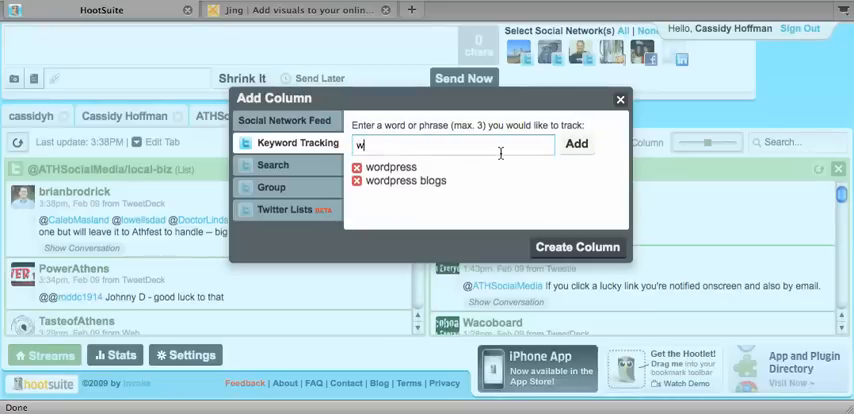
# Add wordpress templates and create the keyword-tracking column.
pyautogui.write('wordpress template')
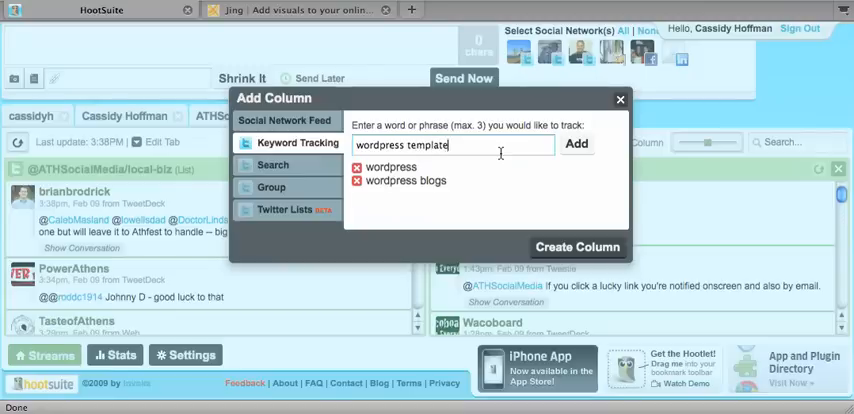
pyautogui.click(576, 144)
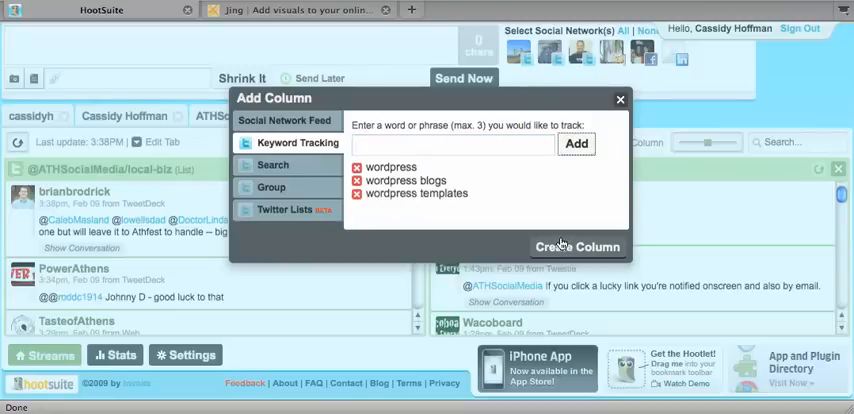
pyautogui.click(576, 248)
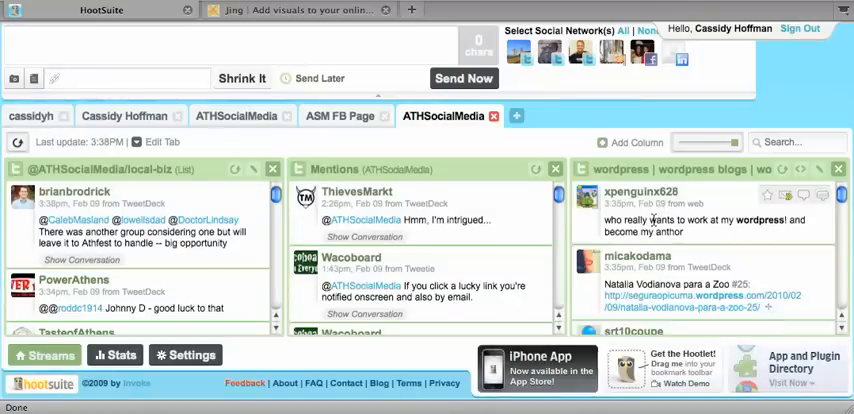
pyautogui.scroll(-3)
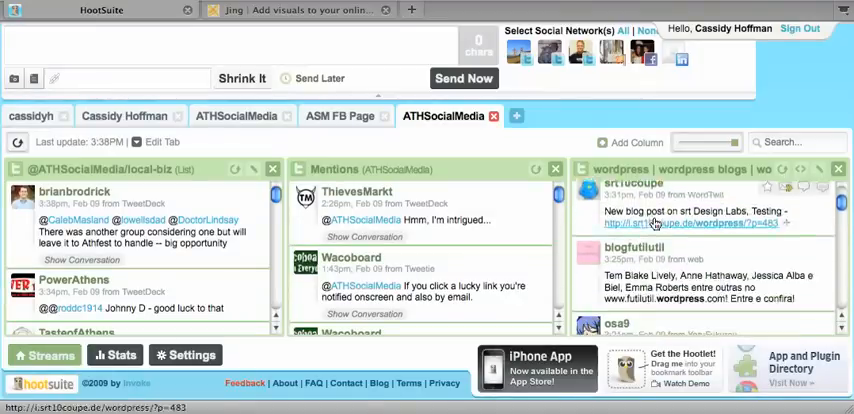
pyautogui.scroll(-3)
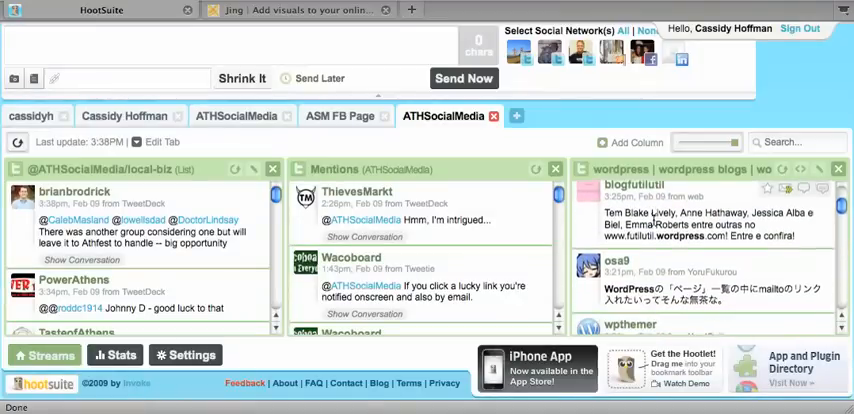
pyautogui.scroll(-3)
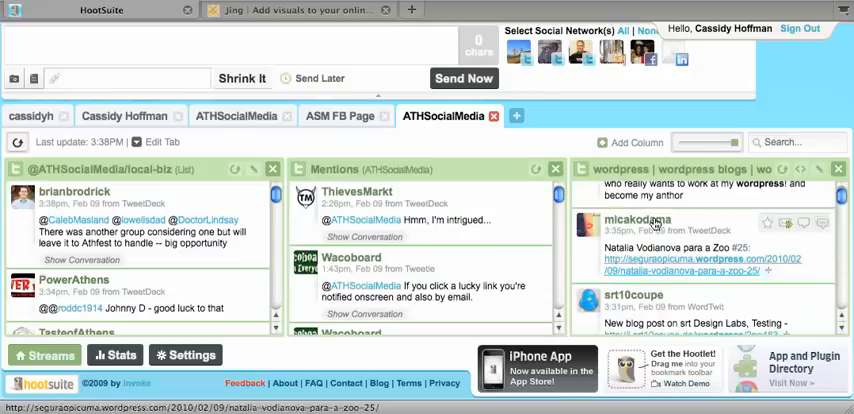